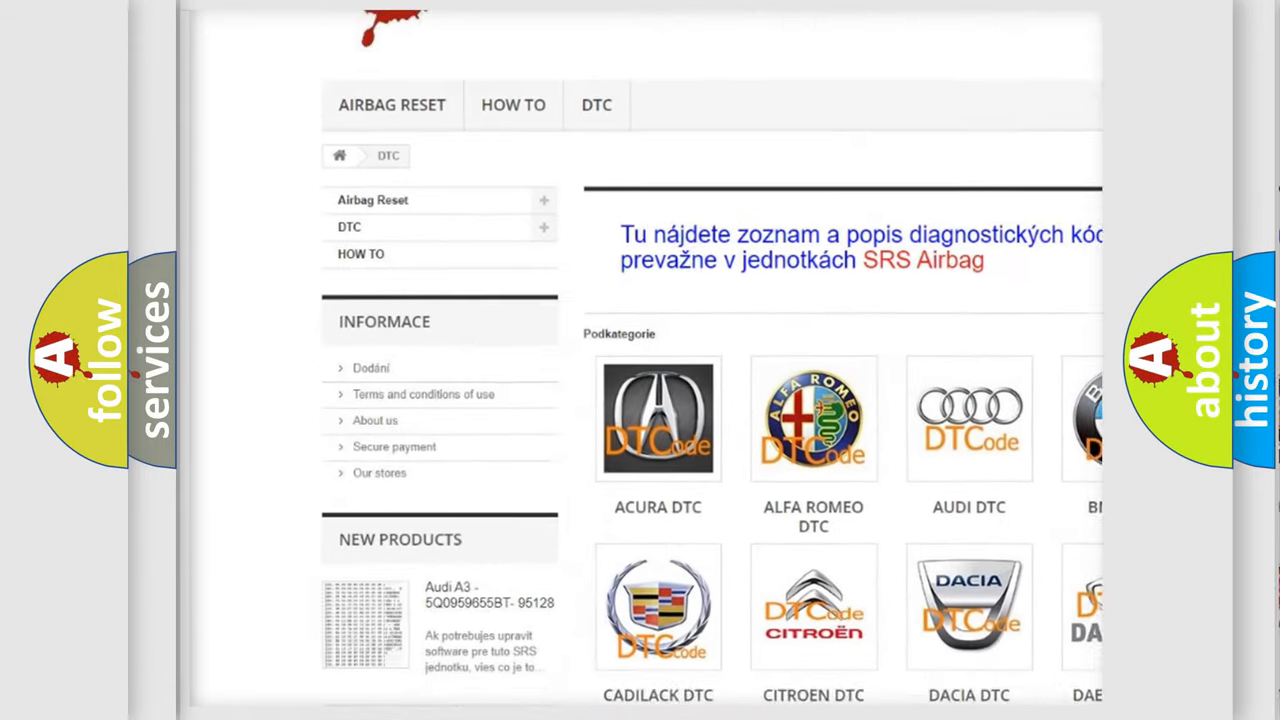
scroll("down", 3)
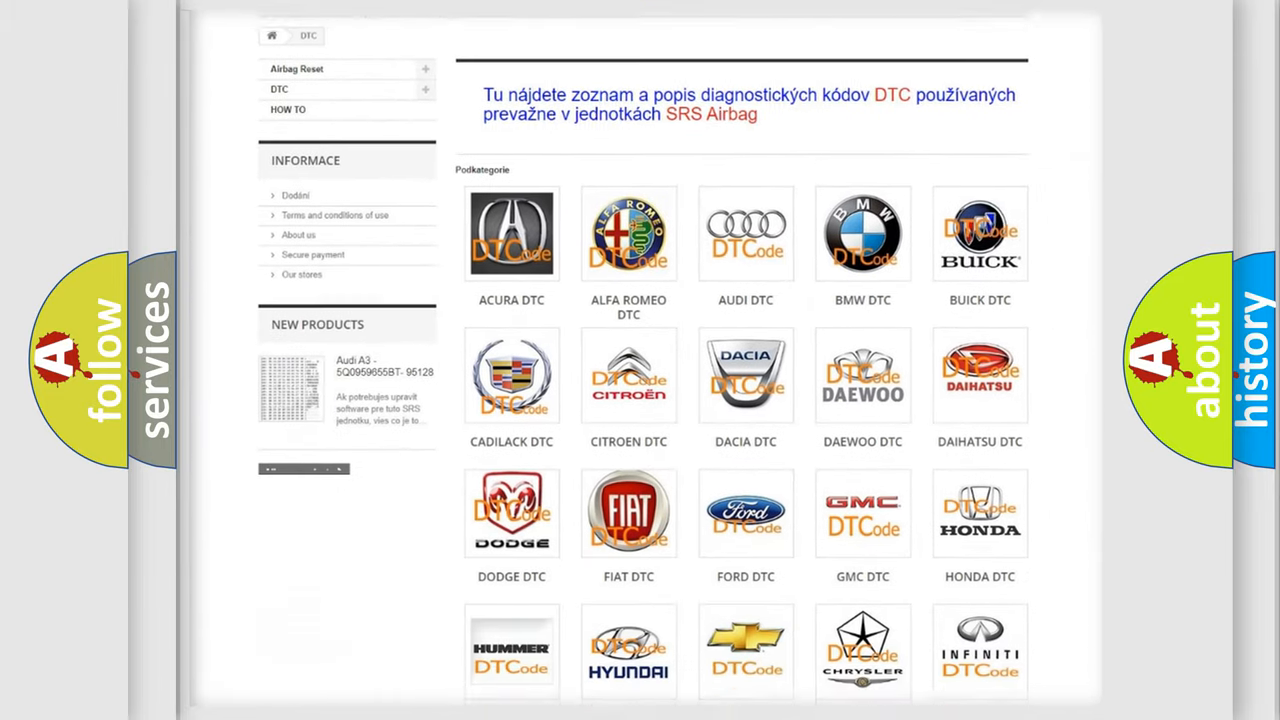
scroll("down", 3)
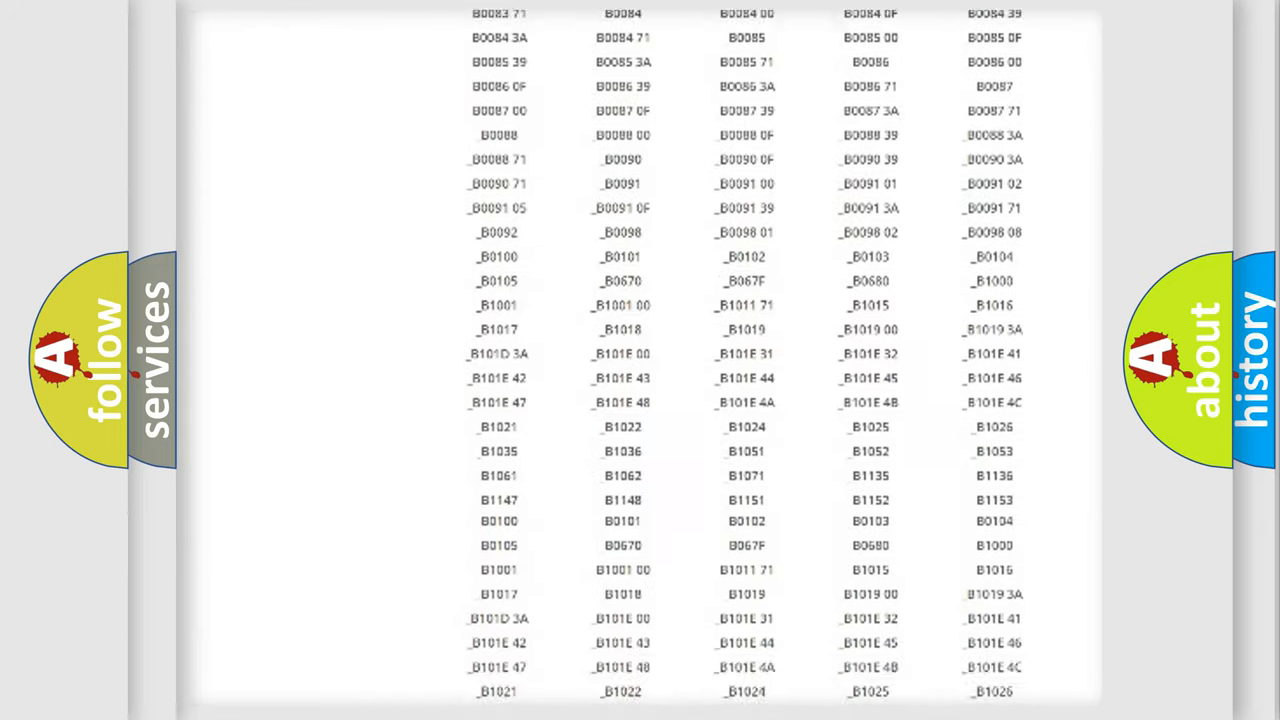
scroll("down", 3)
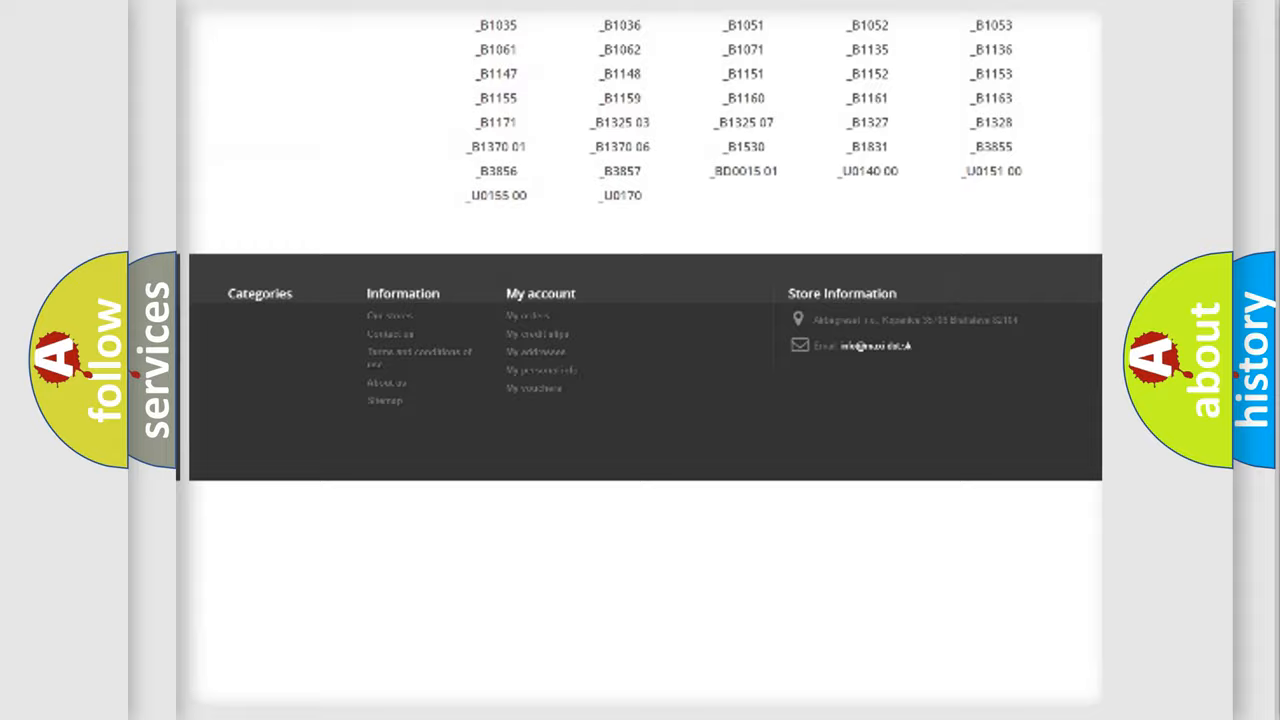
scroll("up", 3)
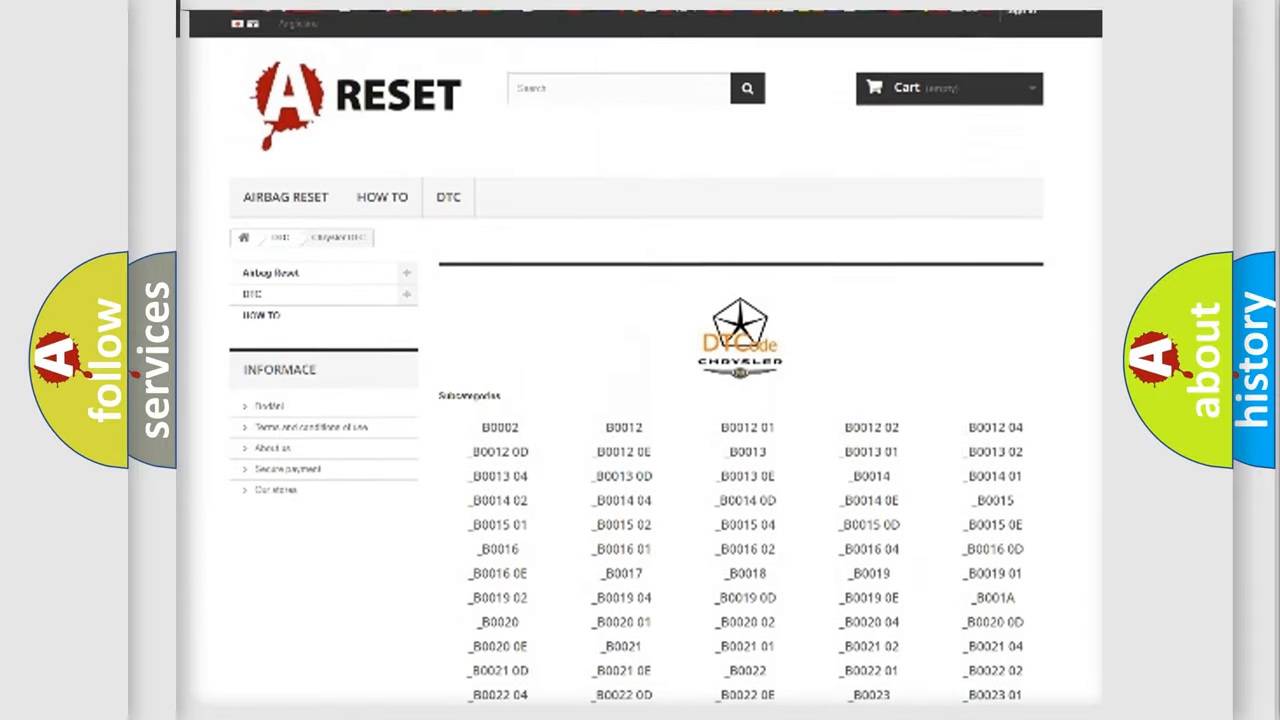